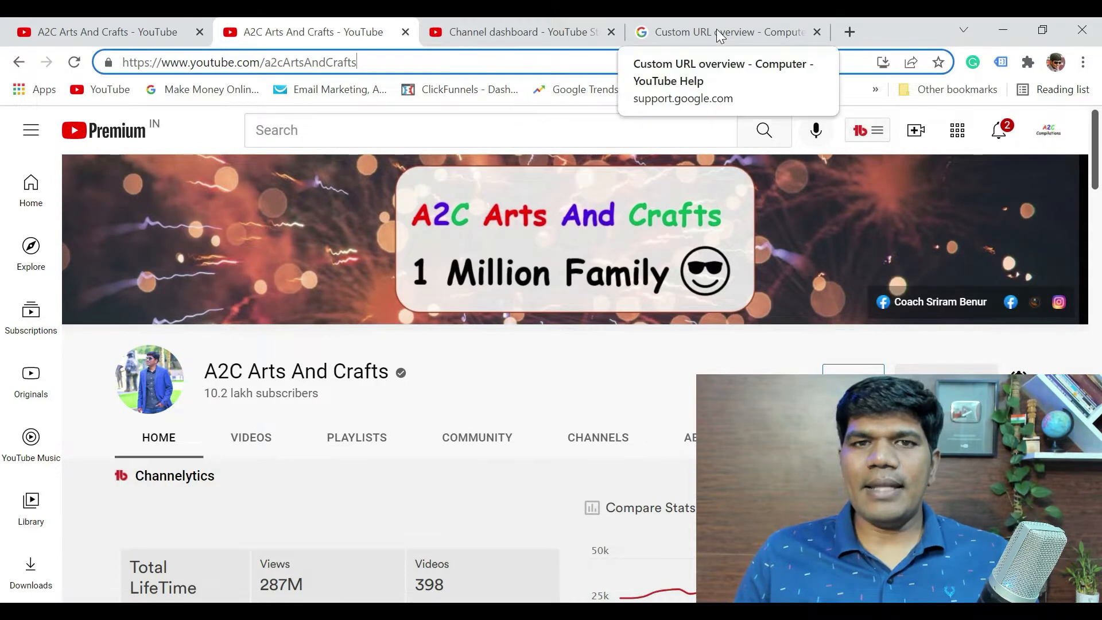
# Step: Highlight the profile picture, banner image and all four custom URL eligibility requirements in the help article, then return to the dashboard
pyautogui.click(724, 33)
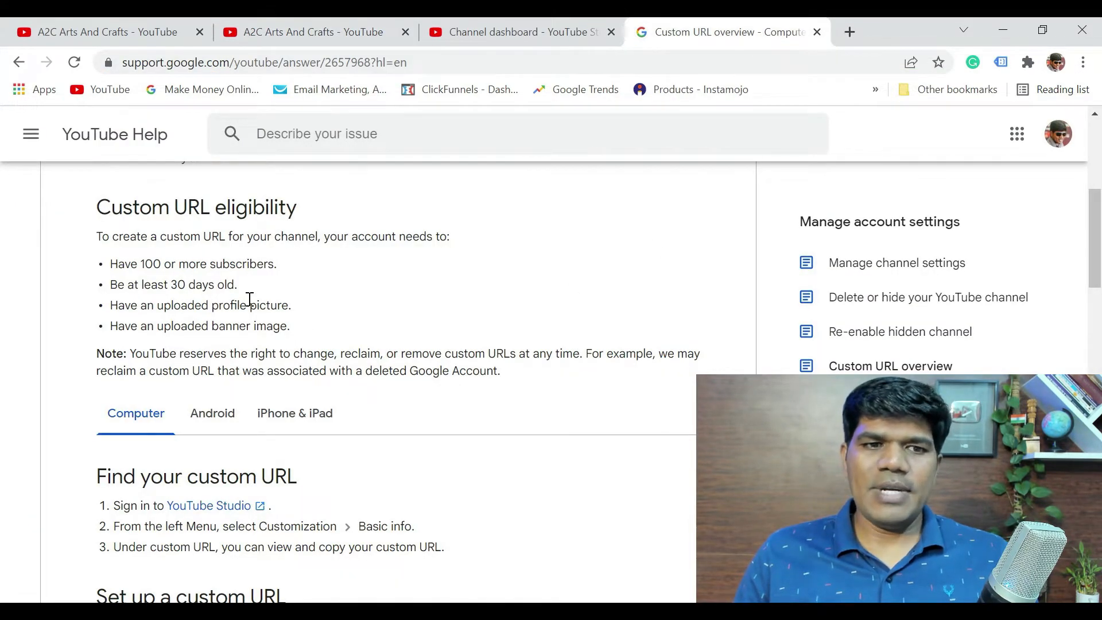
pyautogui.moveTo(156, 264); pyautogui.dragTo(276, 264)
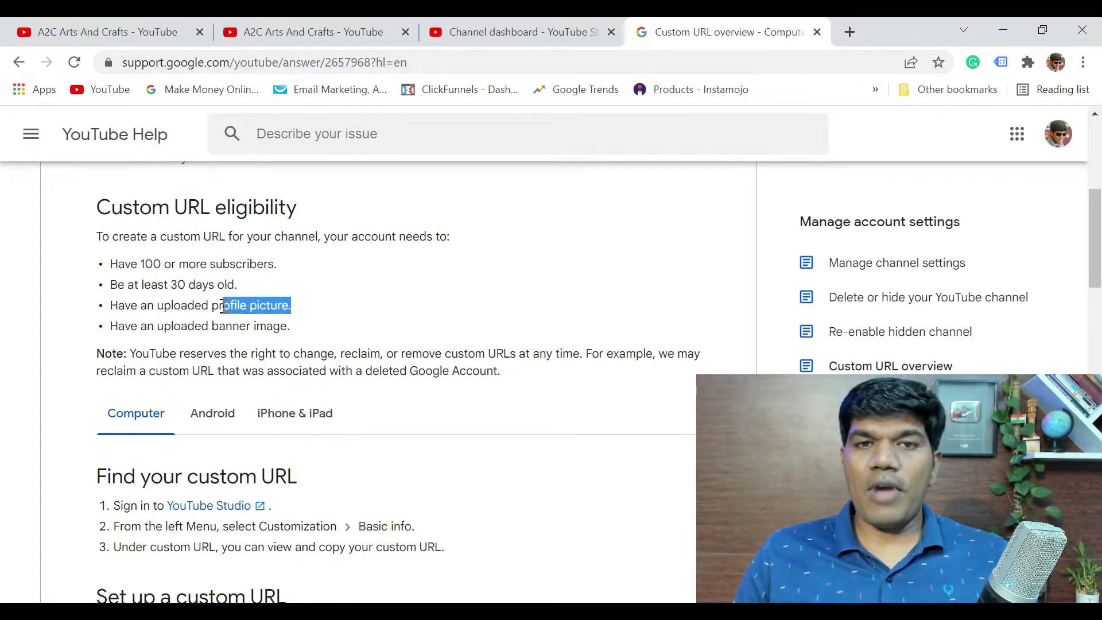
pyautogui.moveTo(219, 304); pyautogui.dragTo(139, 306)
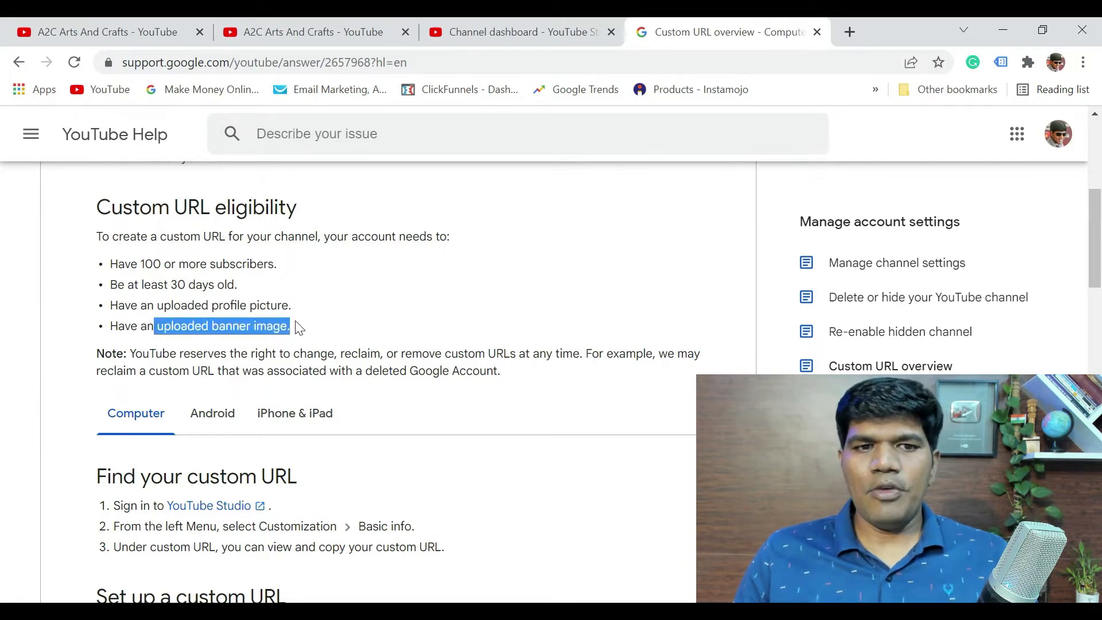
pyautogui.moveTo(288, 325); pyautogui.dragTo(111, 264)
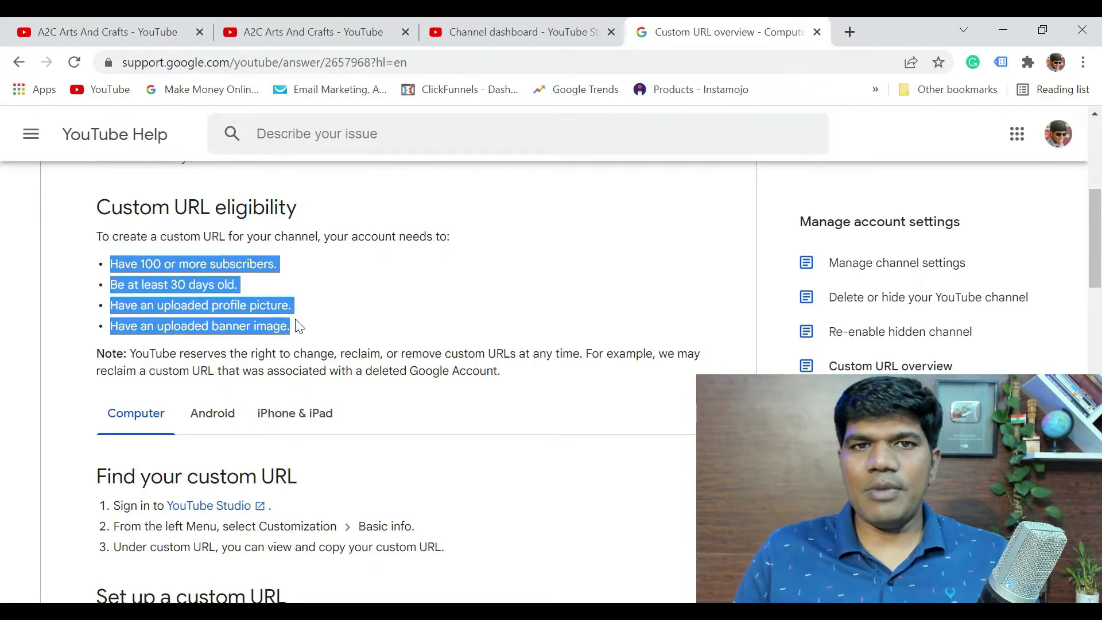
pyautogui.click(520, 32)
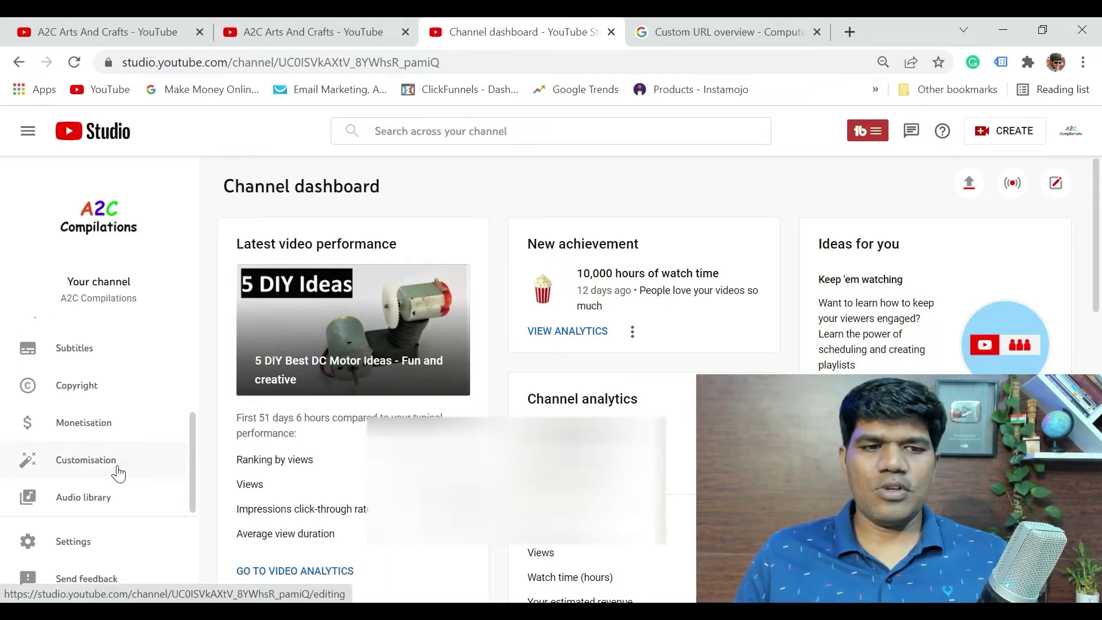
# Step: Show the Channel URL section under Customisation > Basic info for A2C Compilations
pyautogui.click(86, 459)
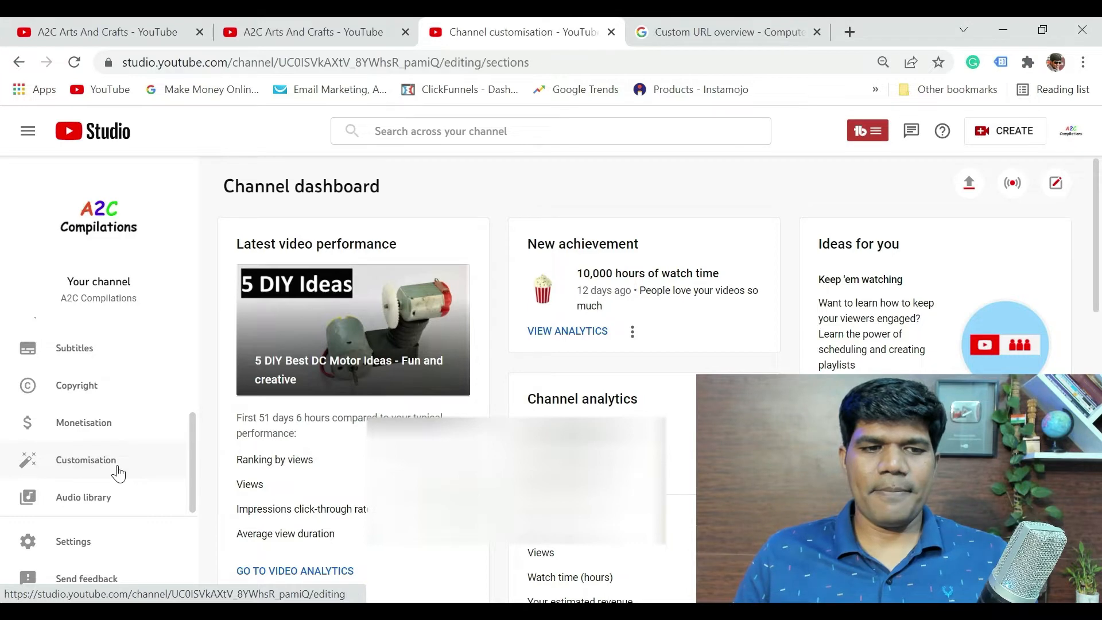
pyautogui.click(85, 459)
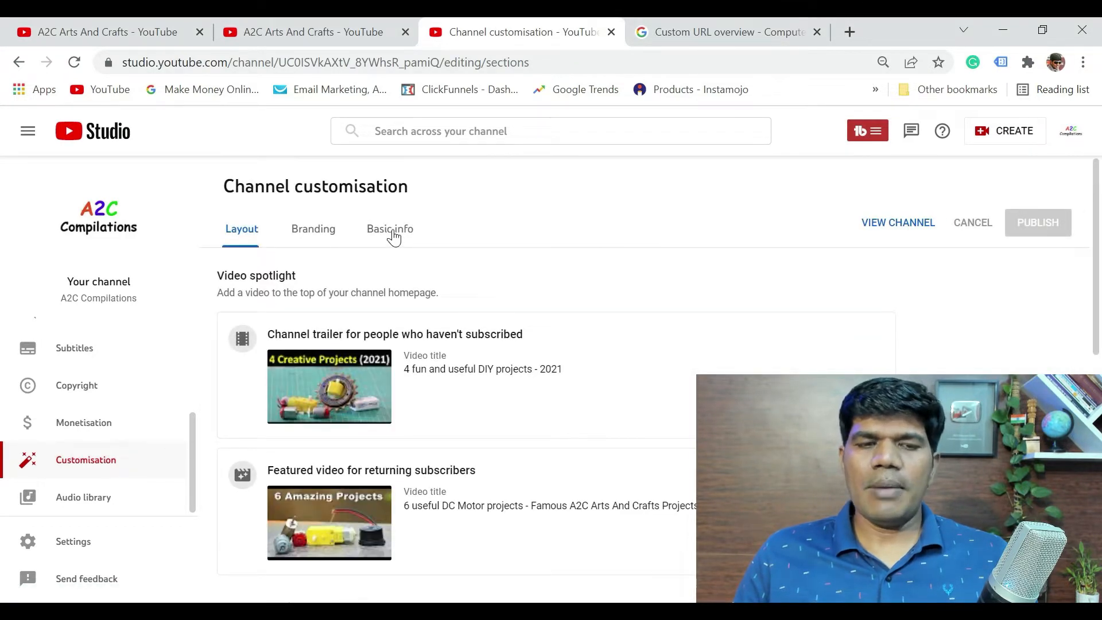
pyautogui.click(390, 228)
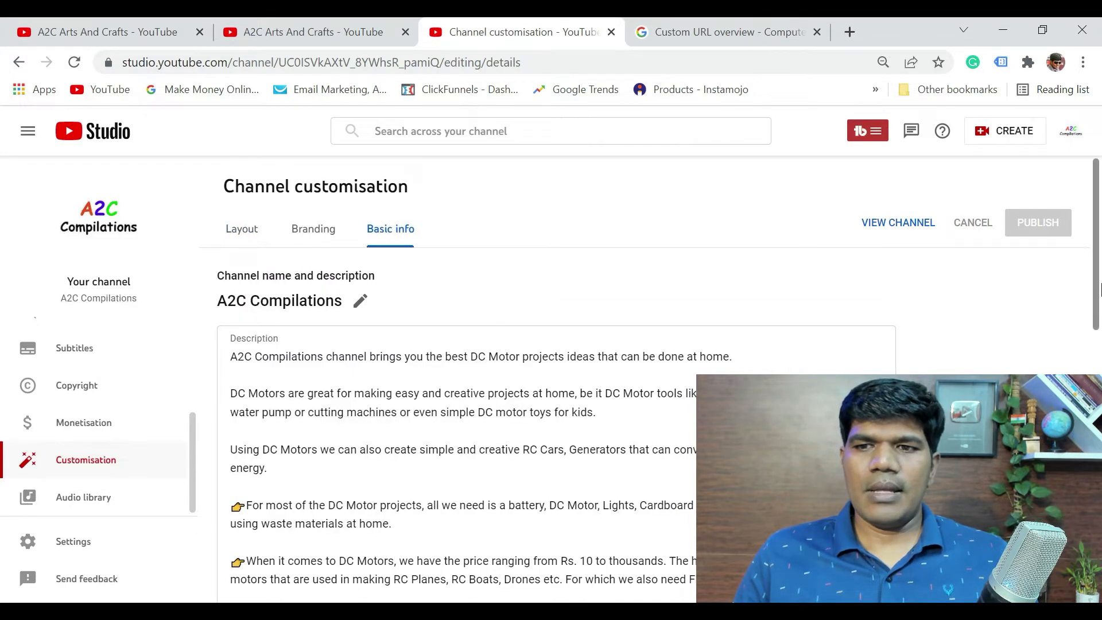
pyautogui.scroll(-3)
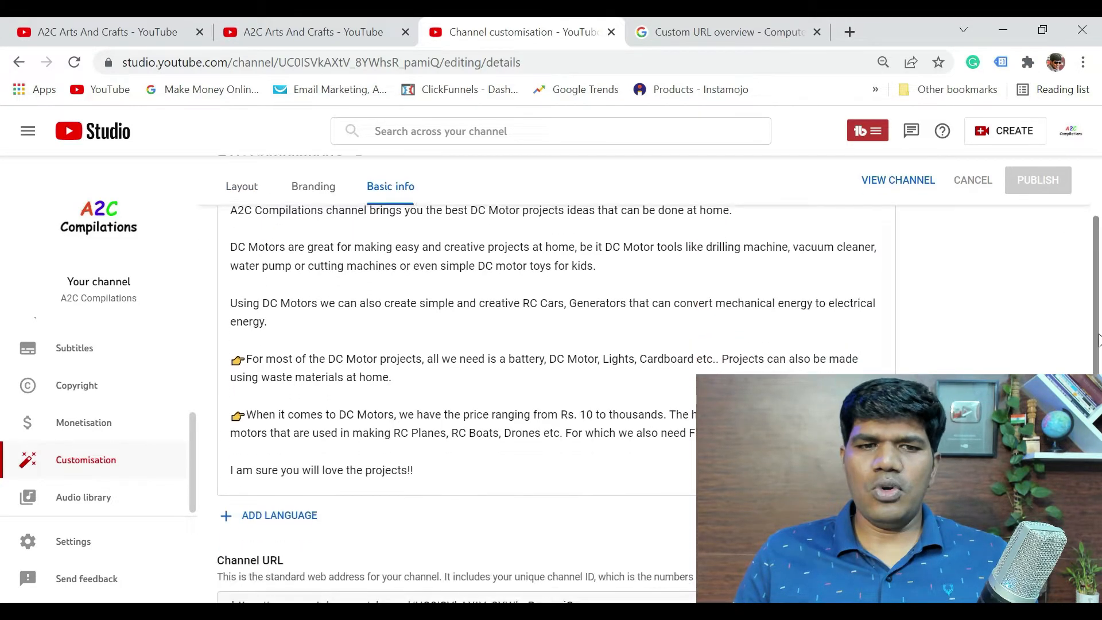
pyautogui.scroll(-3)
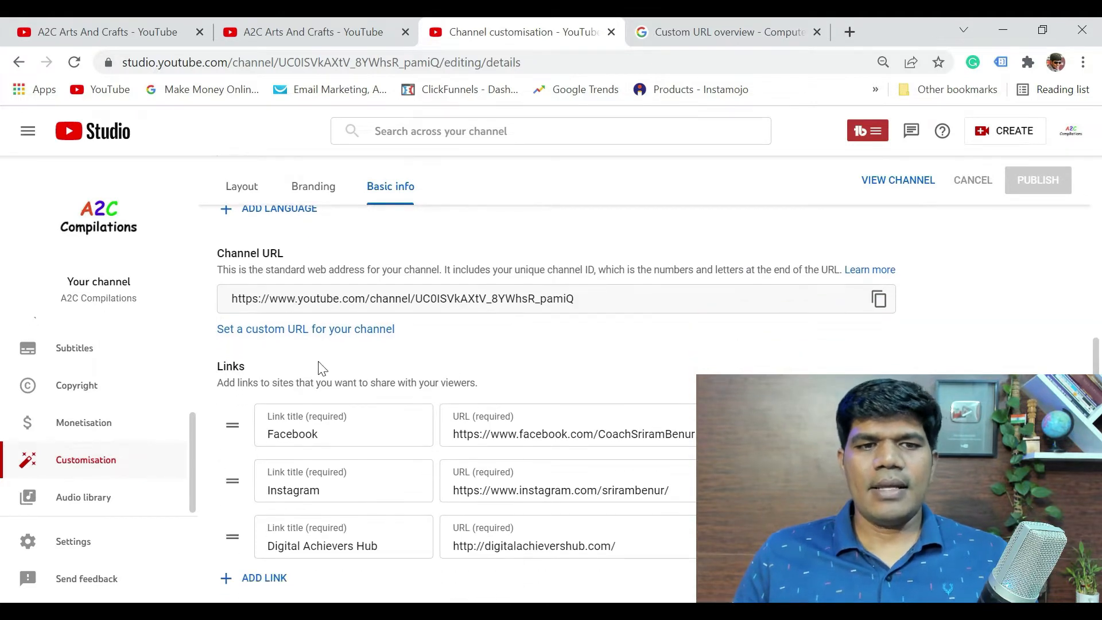
pyautogui.moveTo(398, 347)
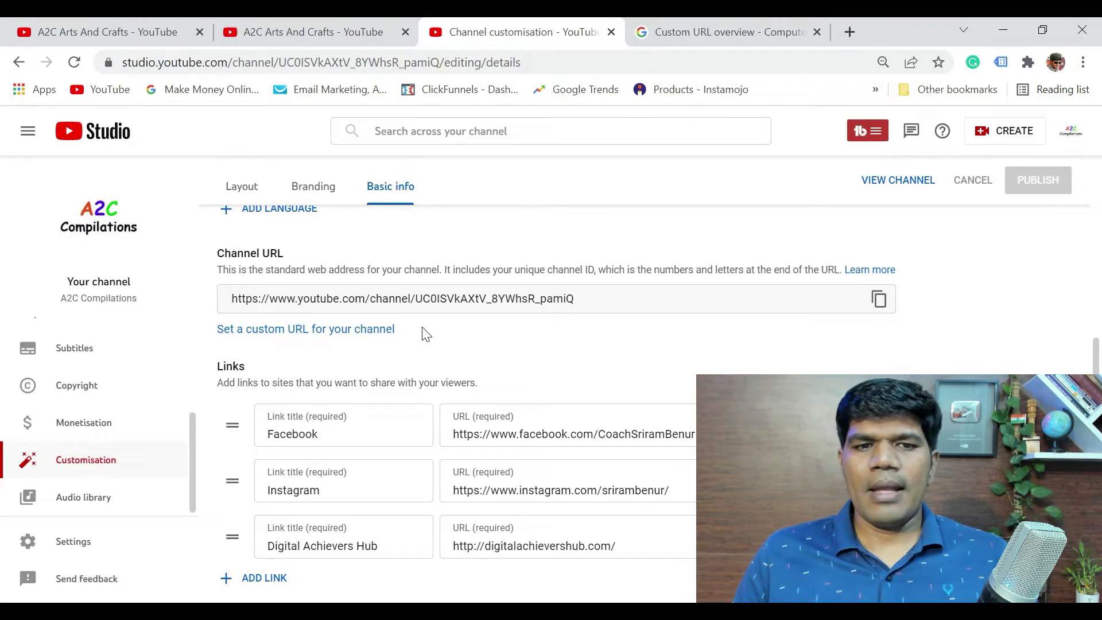
pyautogui.moveTo(305, 351)
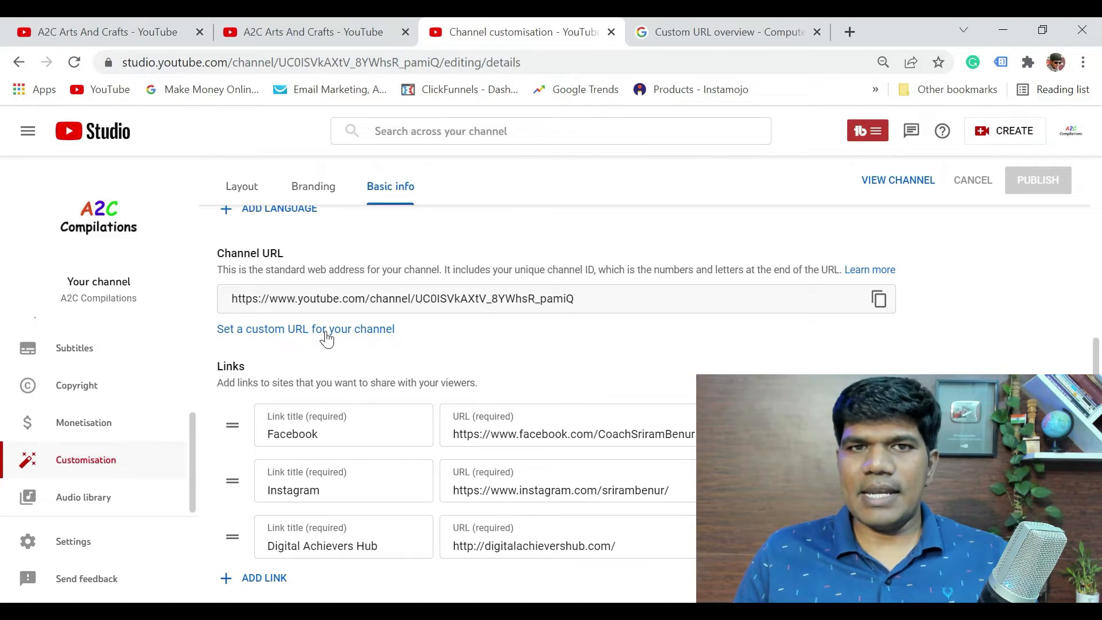
pyautogui.moveTo(340, 342)
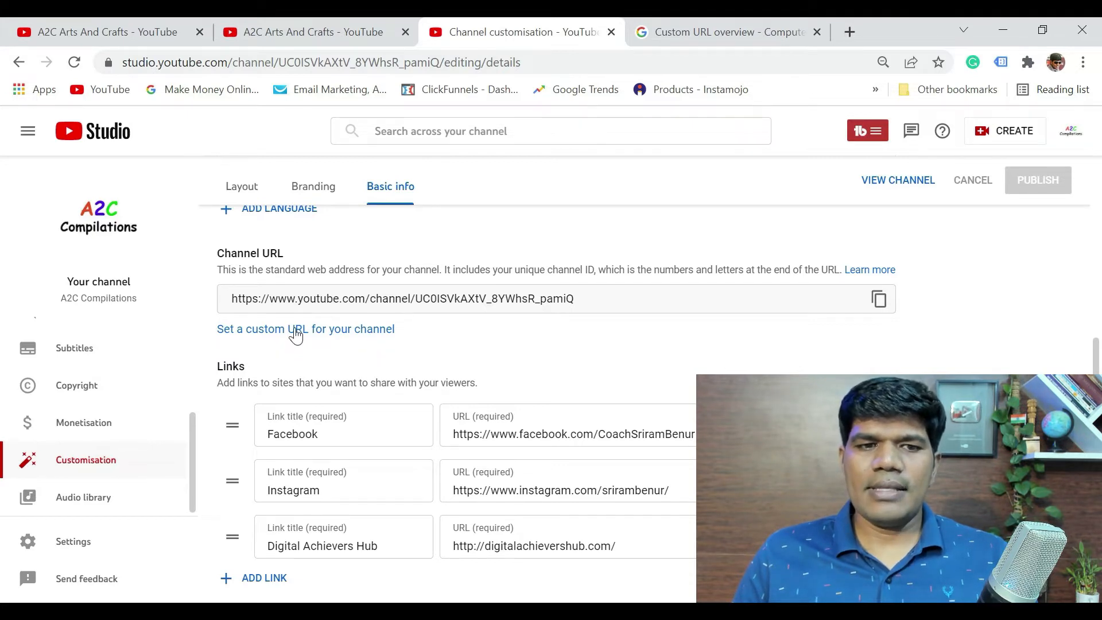
# Step: Start setting a custom URL and try the variant with extra letters, entering 'New'
pyautogui.click(305, 328)
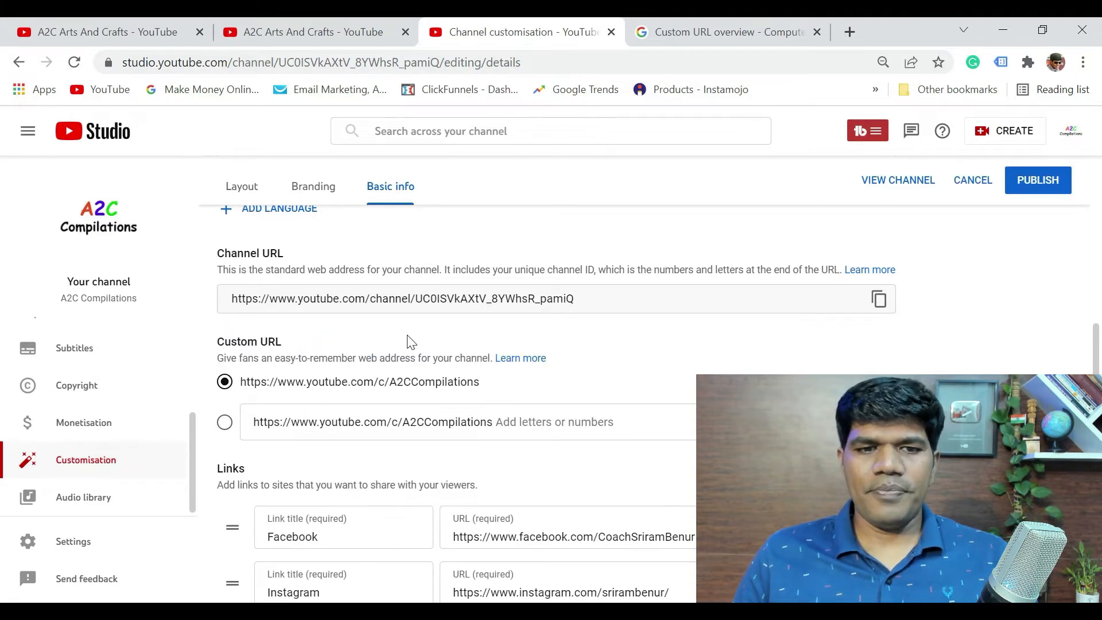
pyautogui.moveTo(468, 400)
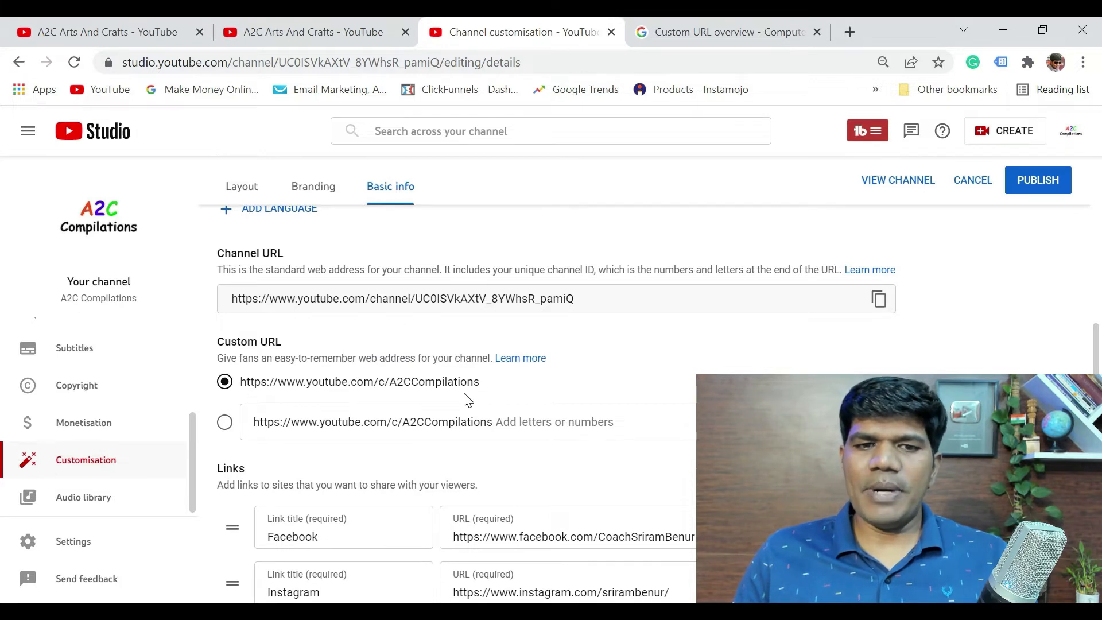
pyautogui.doubleClick(436, 381)
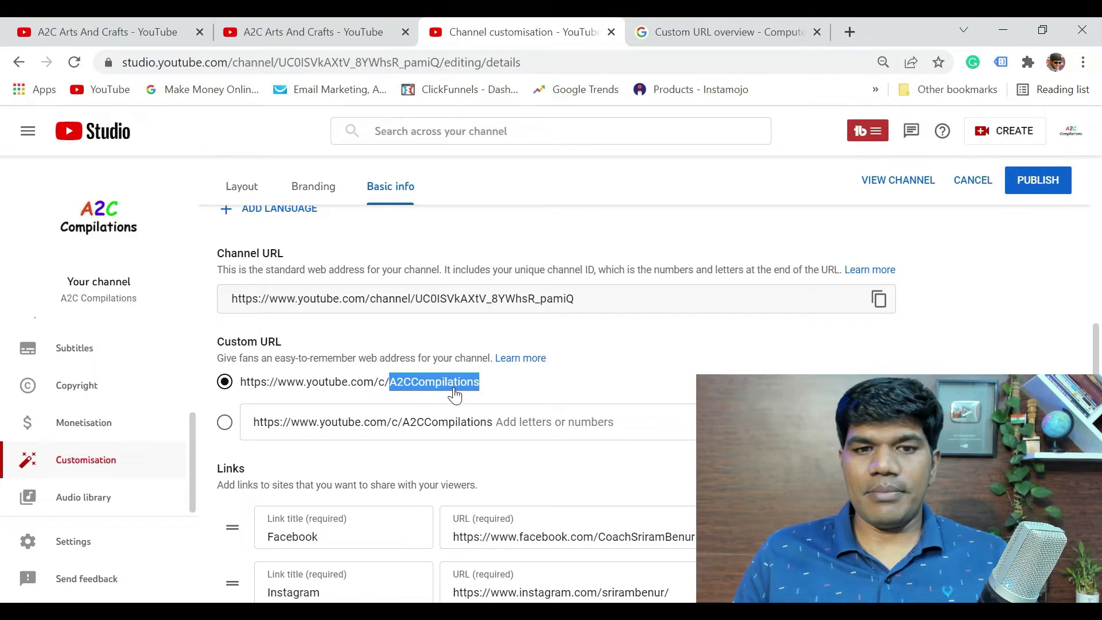
pyautogui.moveTo(99, 214)
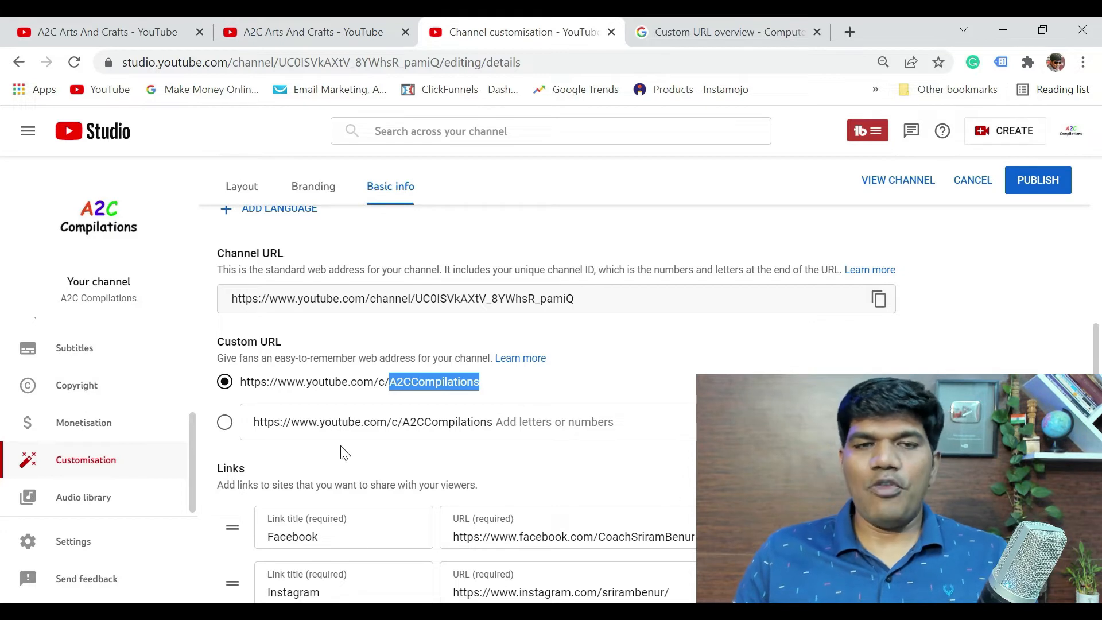
pyautogui.moveTo(285, 461)
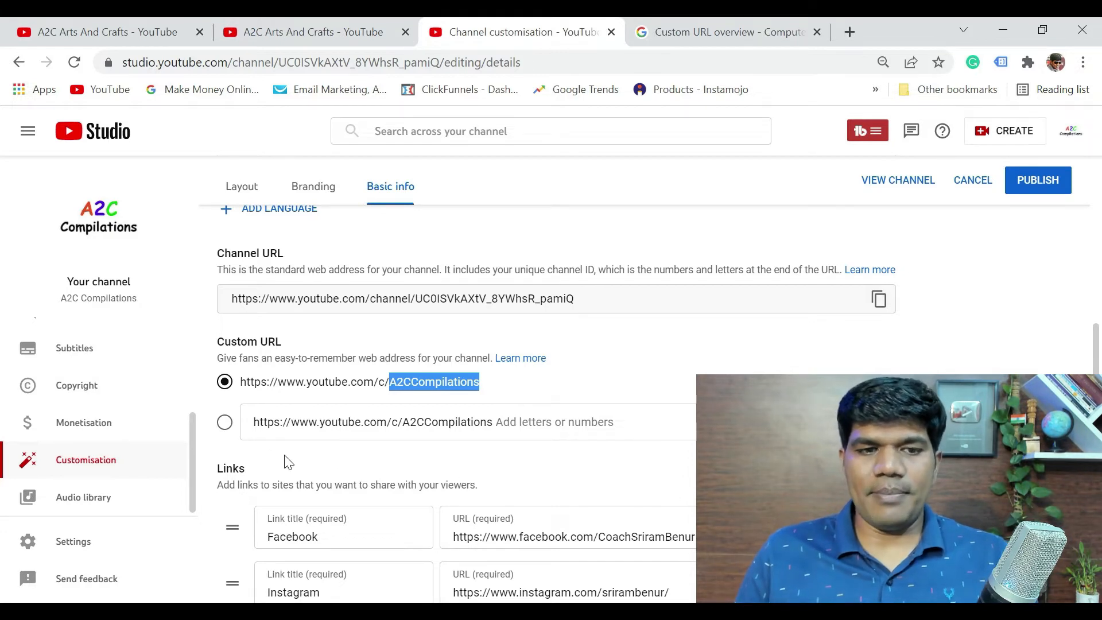
pyautogui.click(224, 421)
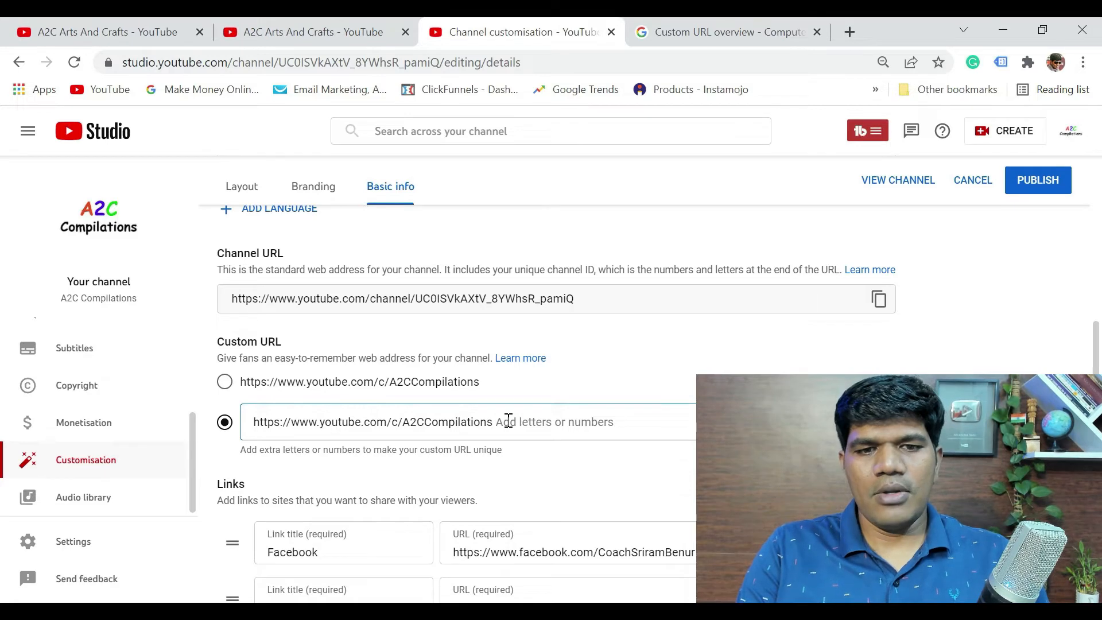
pyautogui.write('New')
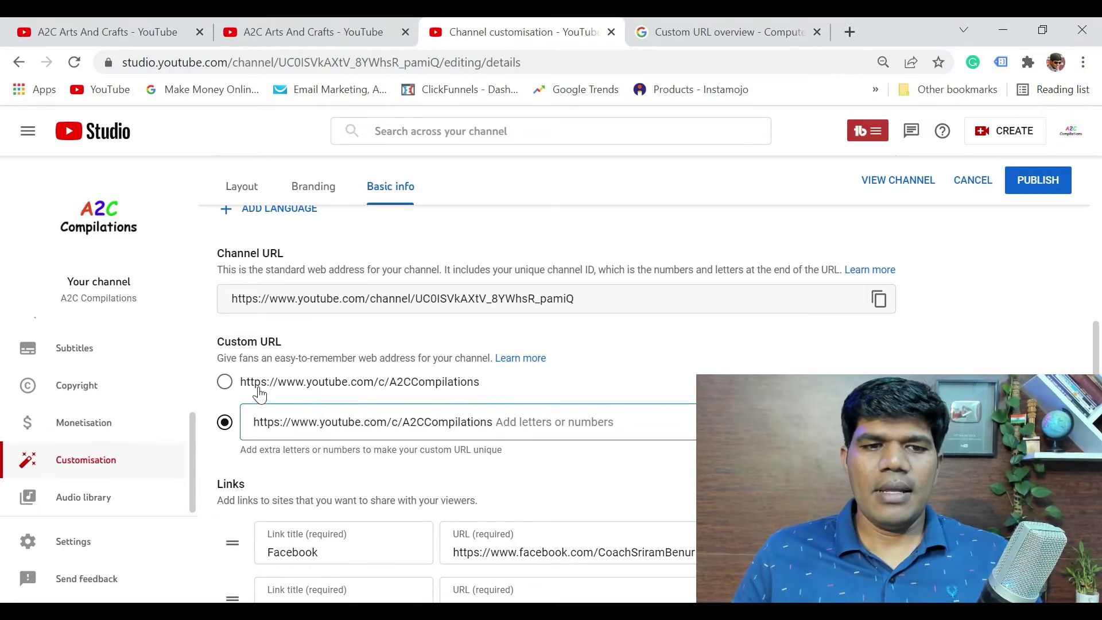
# Step: Choose the plain youtube.com/c/A2CCompilations URL and publish it
pyautogui.click(224, 381)
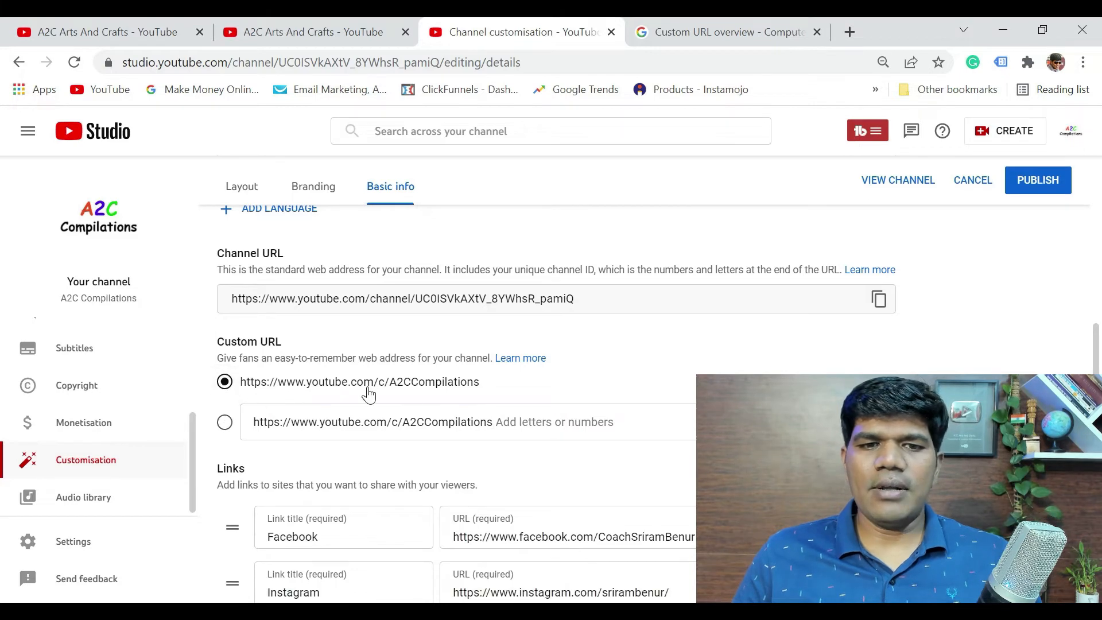
pyautogui.moveTo(398, 399)
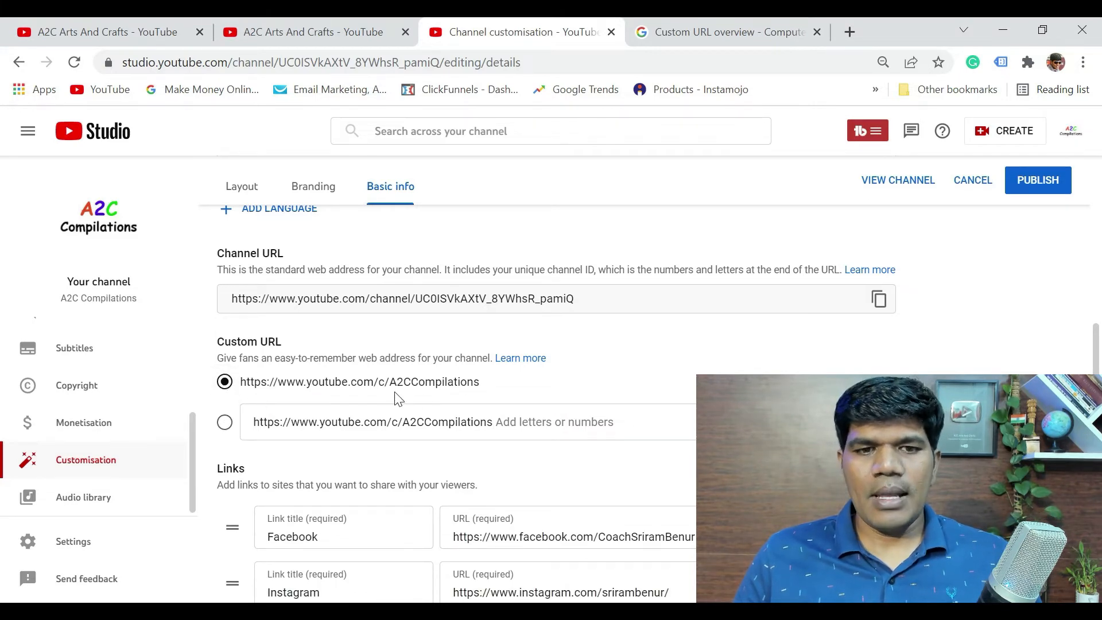
pyautogui.moveTo(1038, 180)
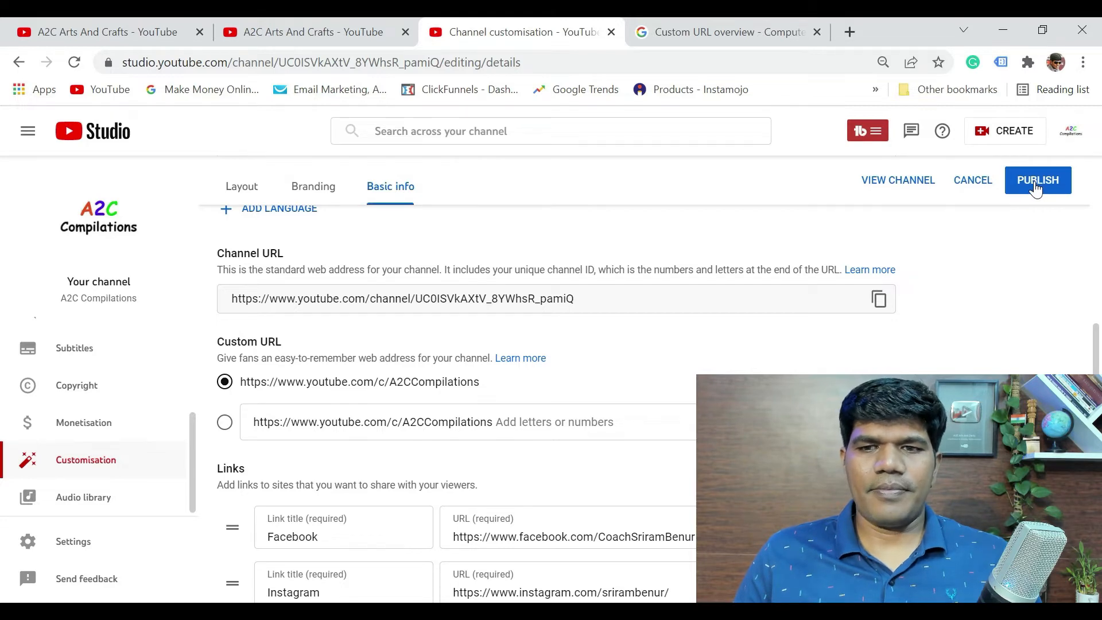
pyautogui.click(1038, 180)
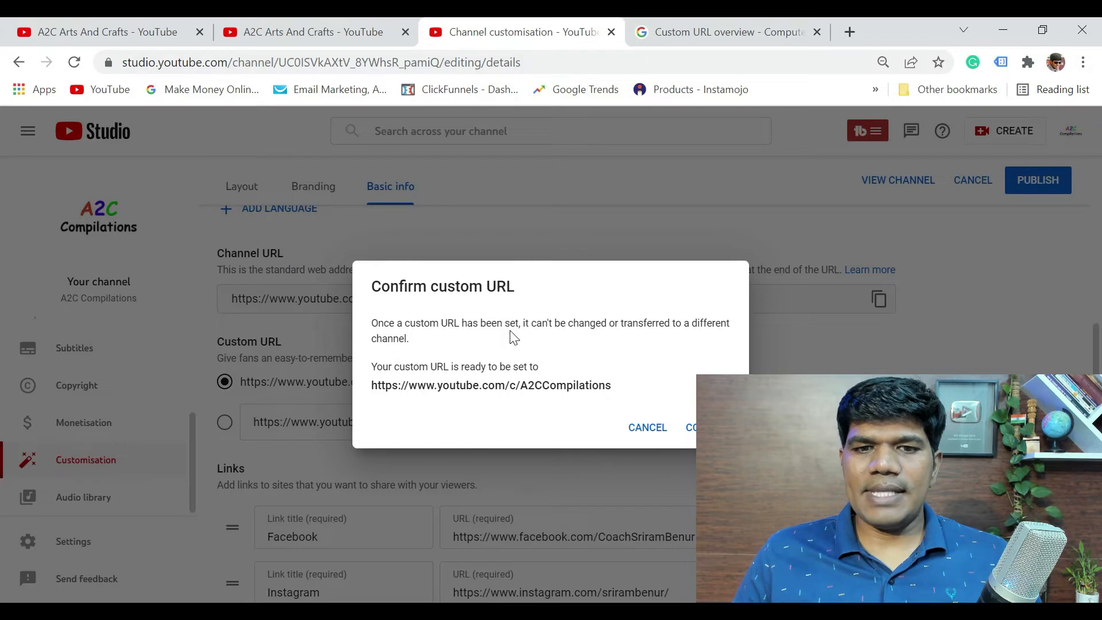
pyautogui.moveTo(689, 343)
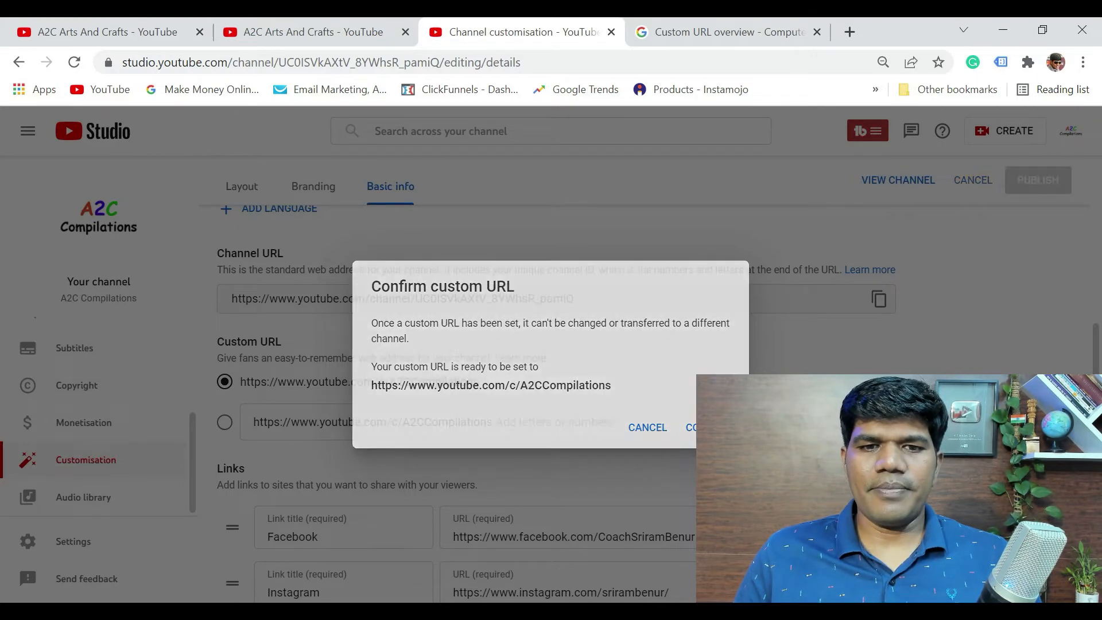
# Step: Confirm the custom URL youtube.com/c/A2CCompilations so it is published permanently
pyautogui.click(703, 428)
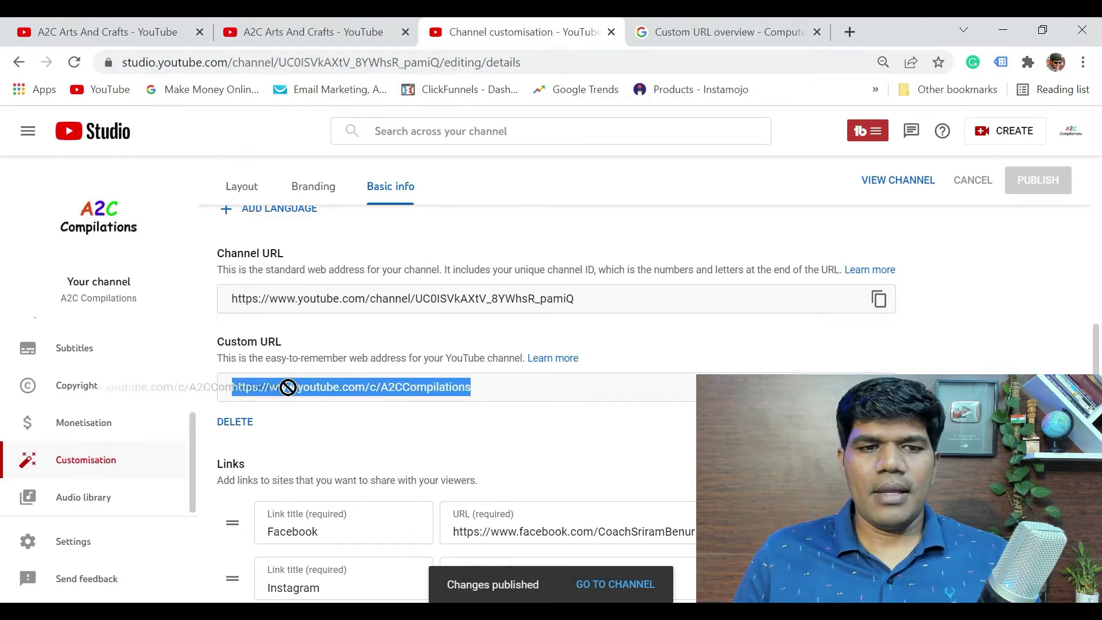
pyautogui.press('ctrl+c')
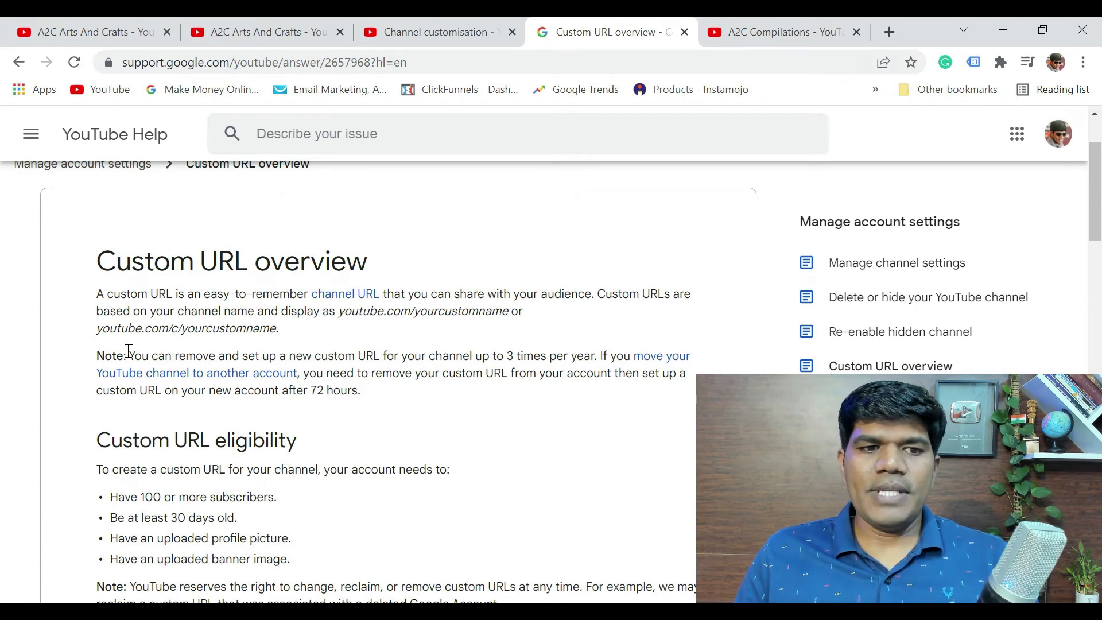
# Step: Highlight the sentence saying a custom URL can be removed and reset up to 3 times per year
pyautogui.moveTo(130, 356); pyautogui.dragTo(304, 356)
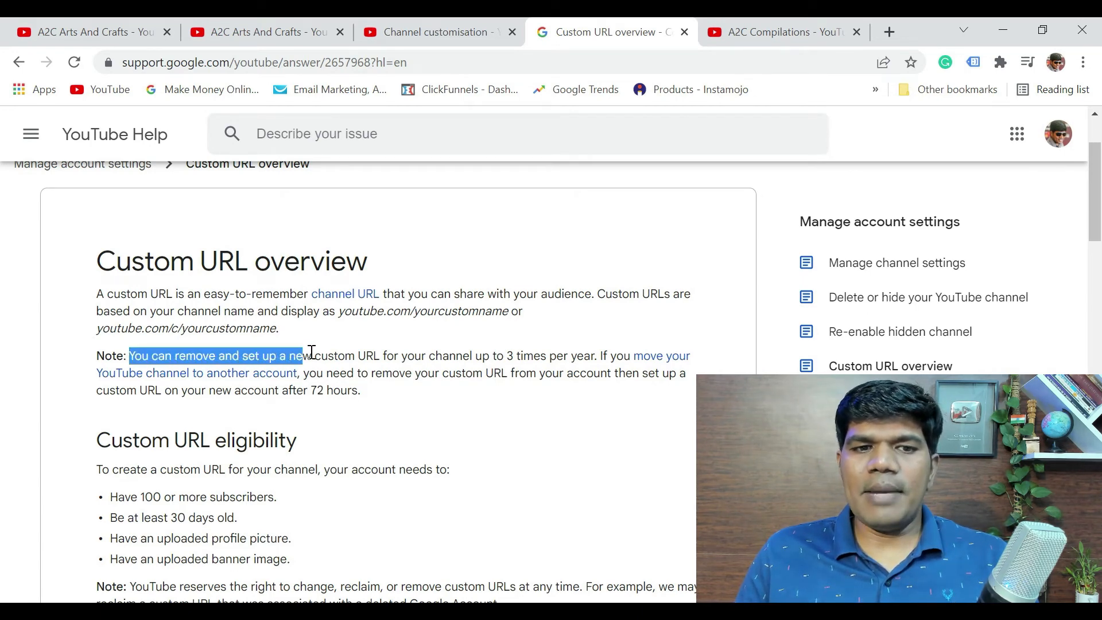
pyautogui.moveTo(302, 356); pyautogui.dragTo(443, 356)
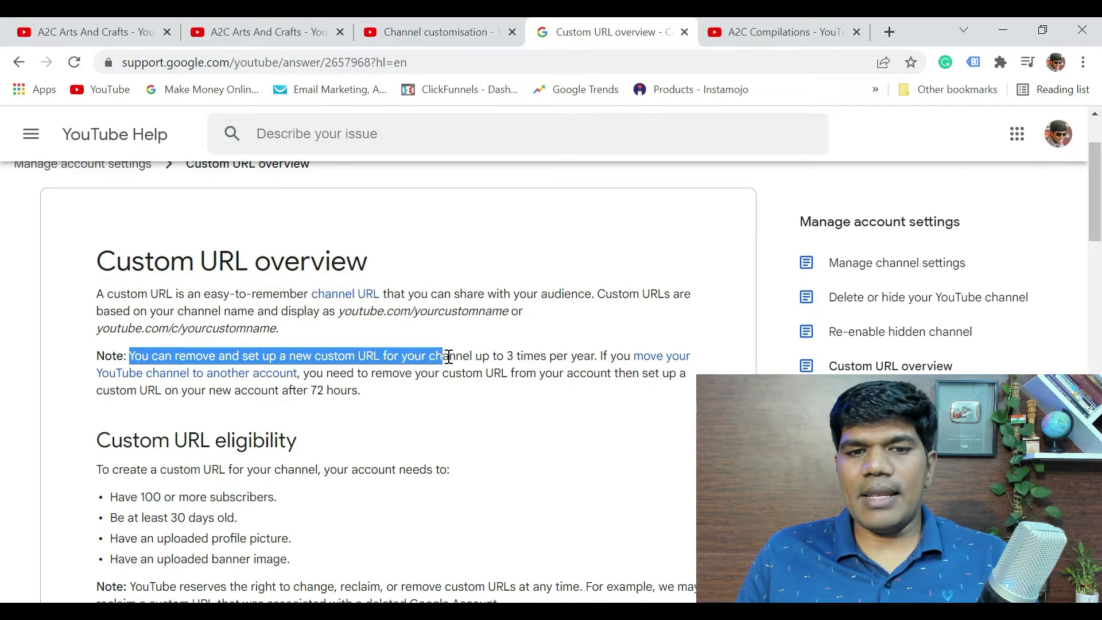
pyautogui.moveTo(444, 356); pyautogui.dragTo(597, 356)
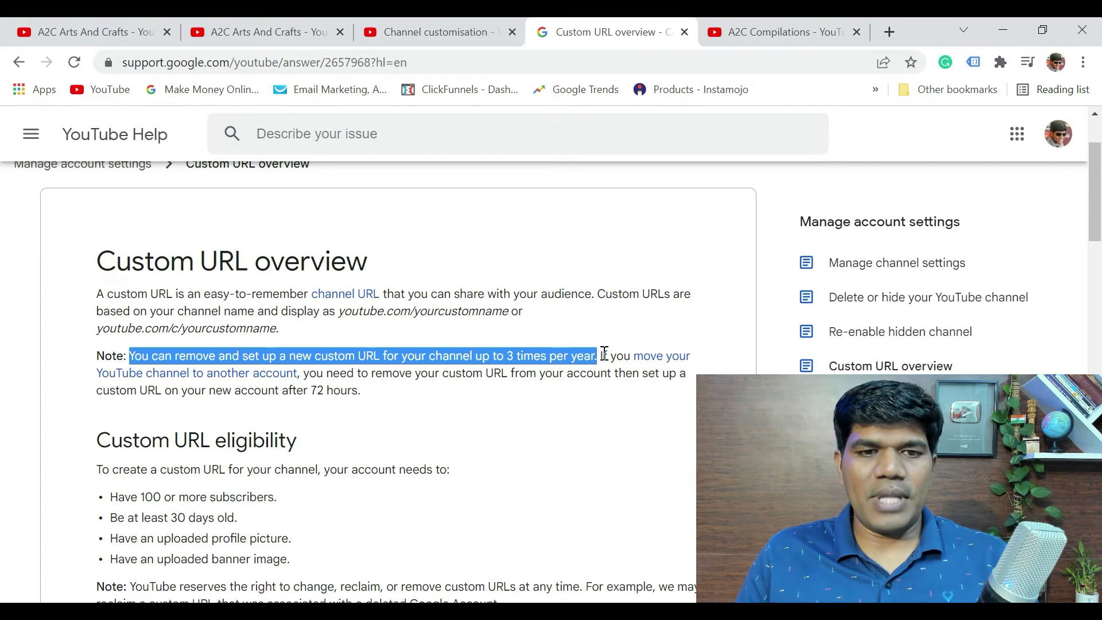
# Step: Back in channel customisation, highlight the published custom URL youtube.com/c/A2CCompilations
pyautogui.click(437, 32)
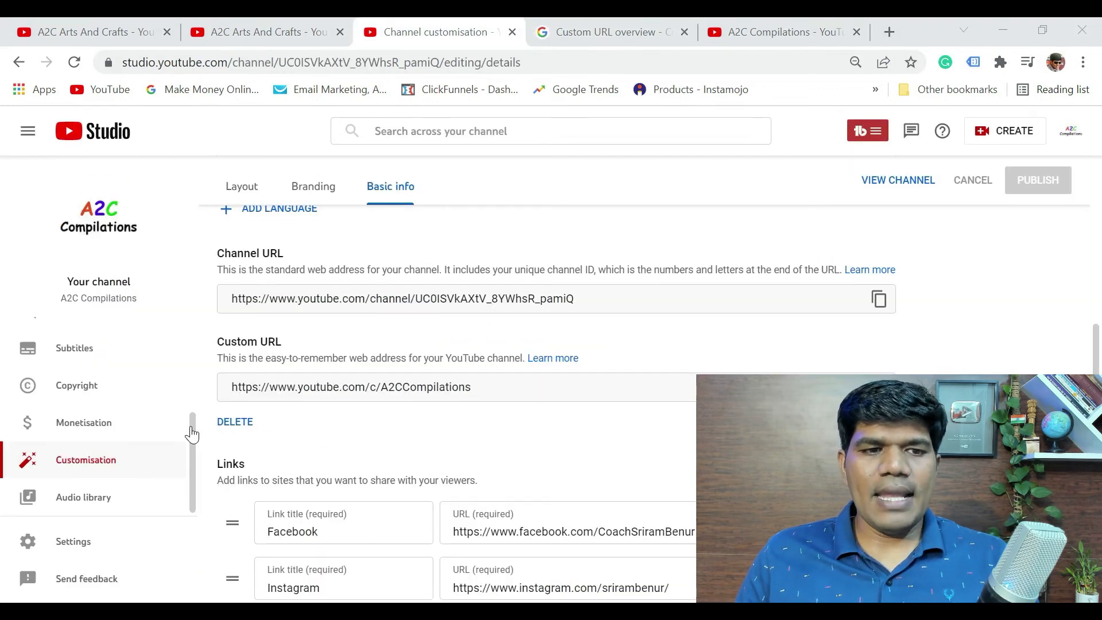
pyautogui.moveTo(154, 441)
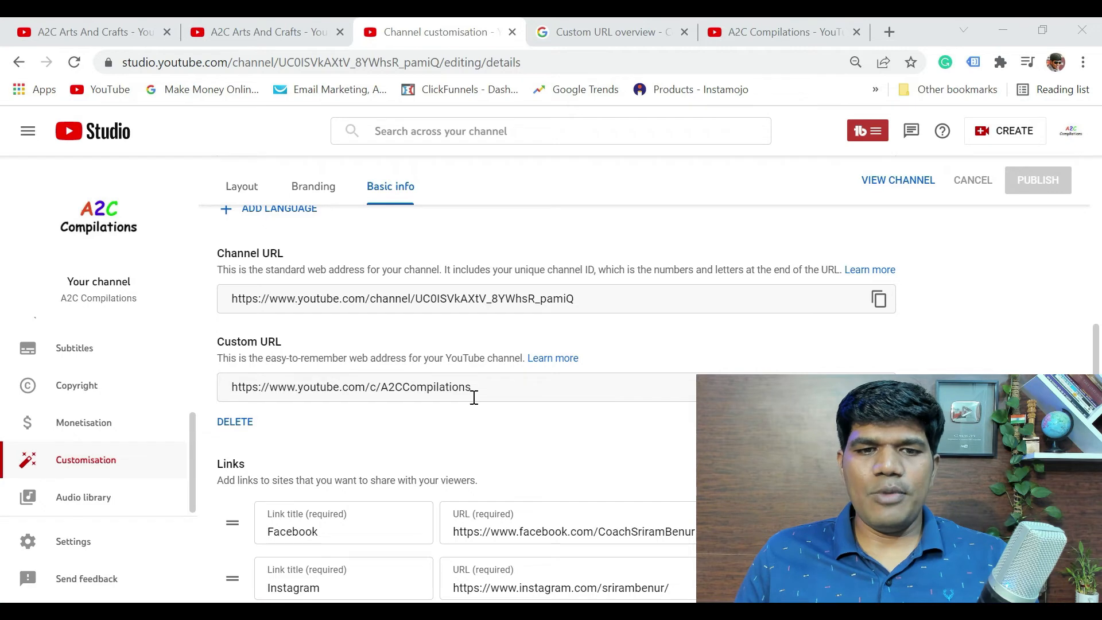
pyautogui.tripleClick(351, 387)
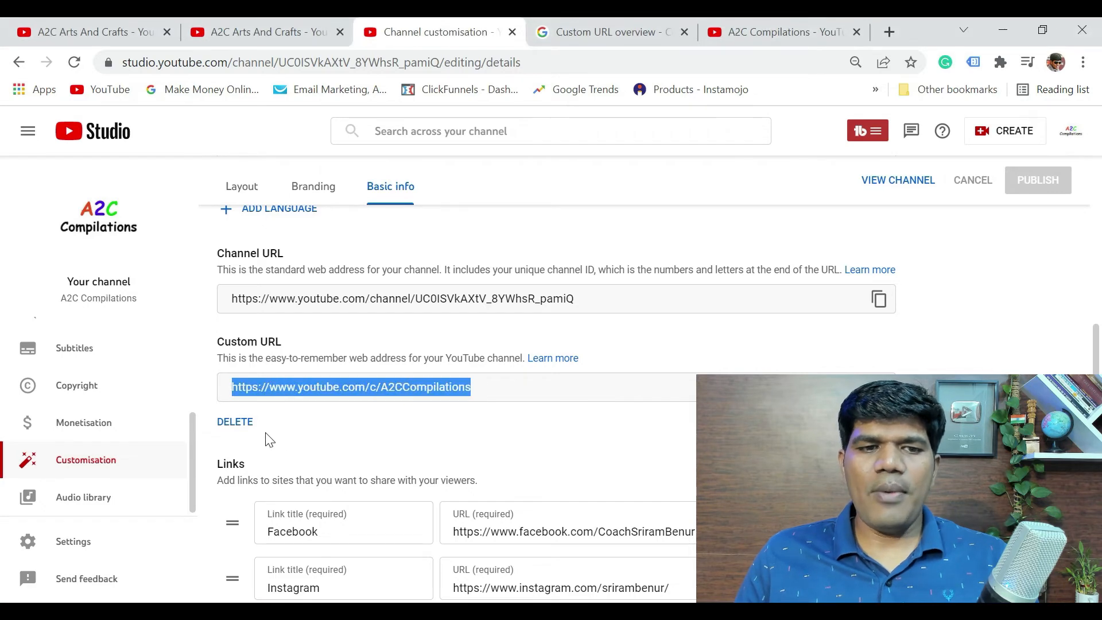